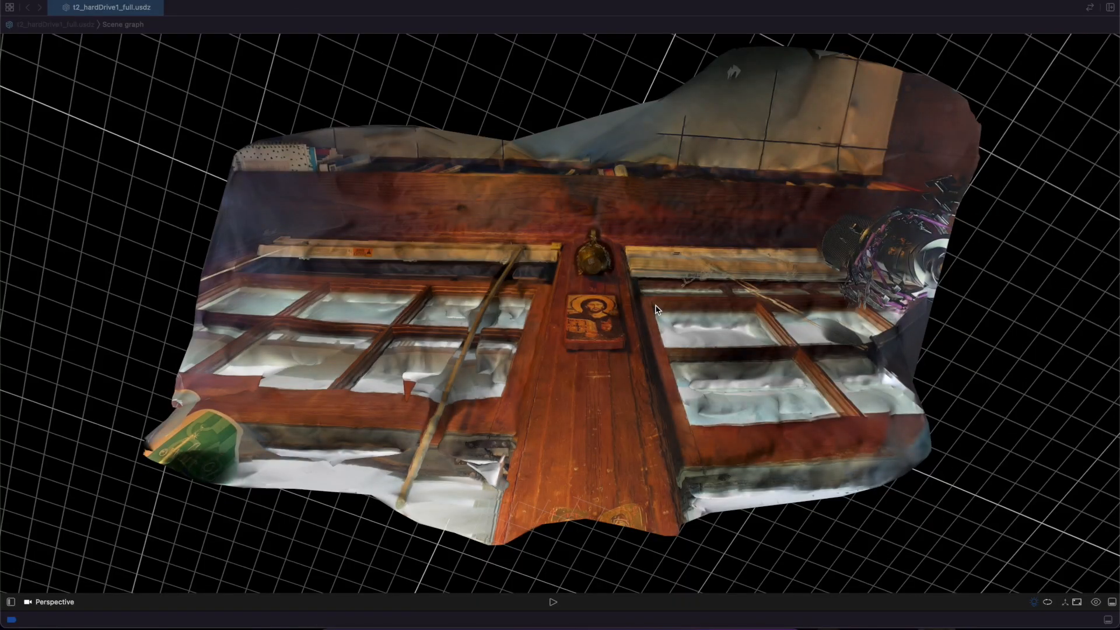
mouse_move(486, 147)
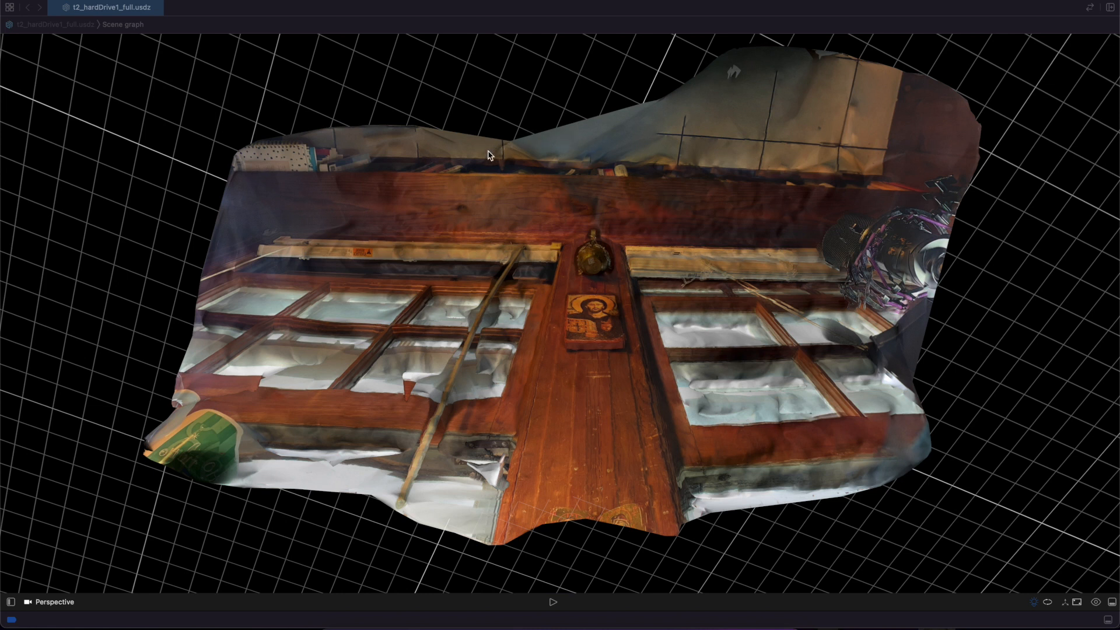
mouse_move(681, 178)
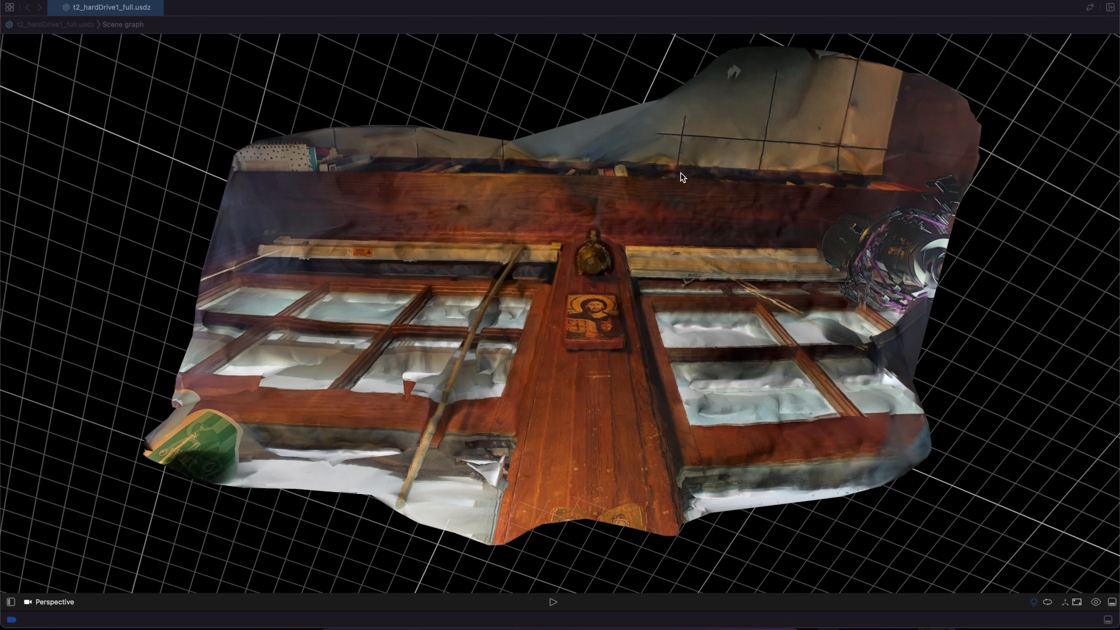
mouse_move(449, 226)
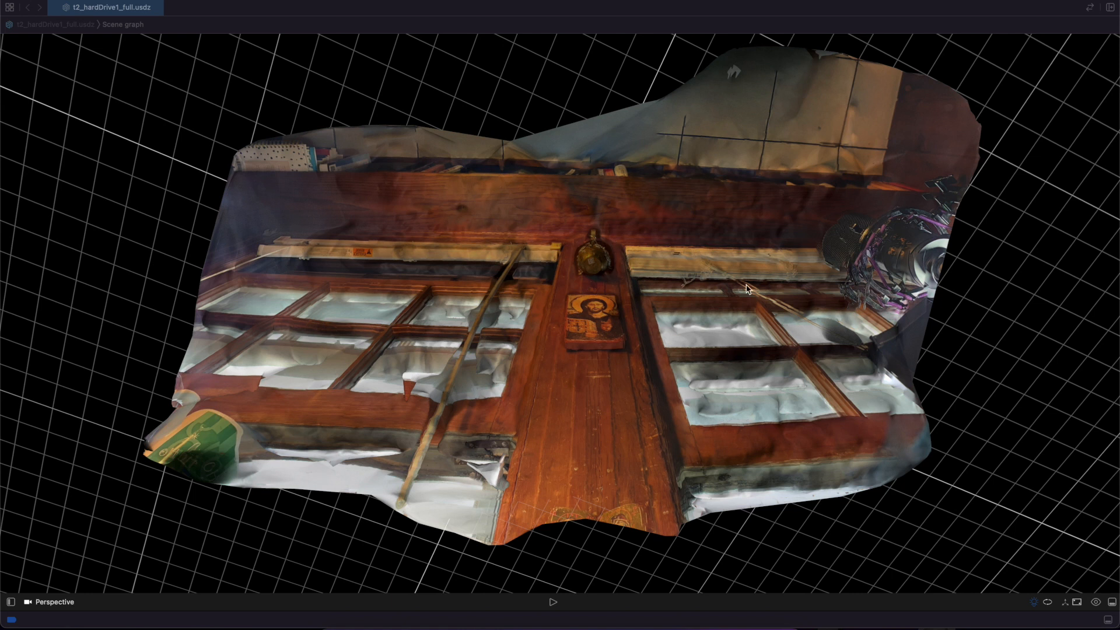
mouse_move(206, 448)
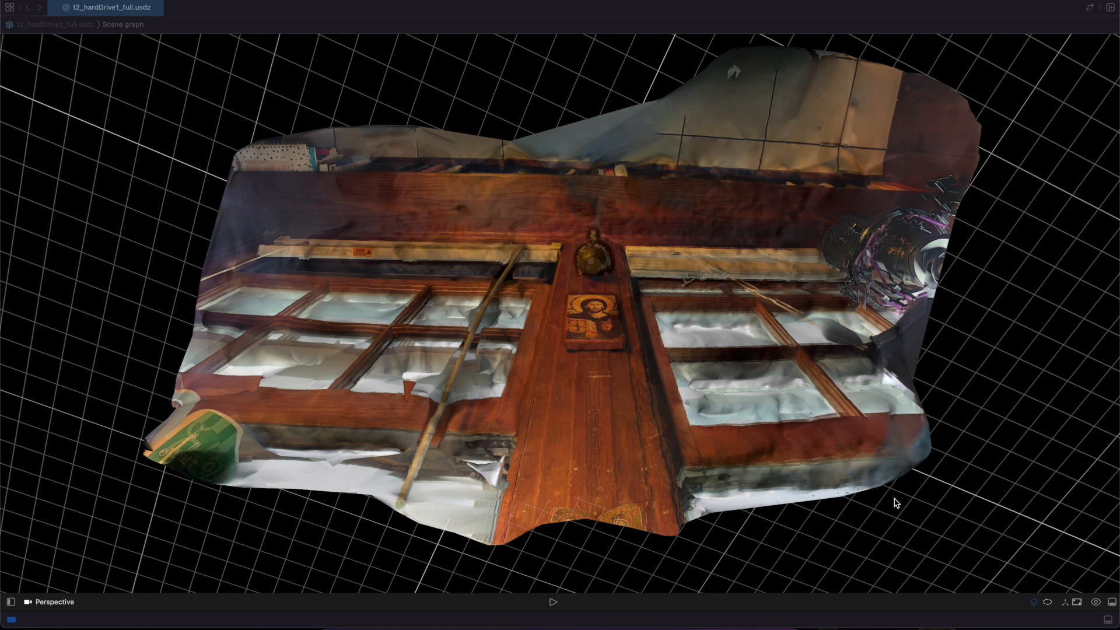
mouse_move(414, 499)
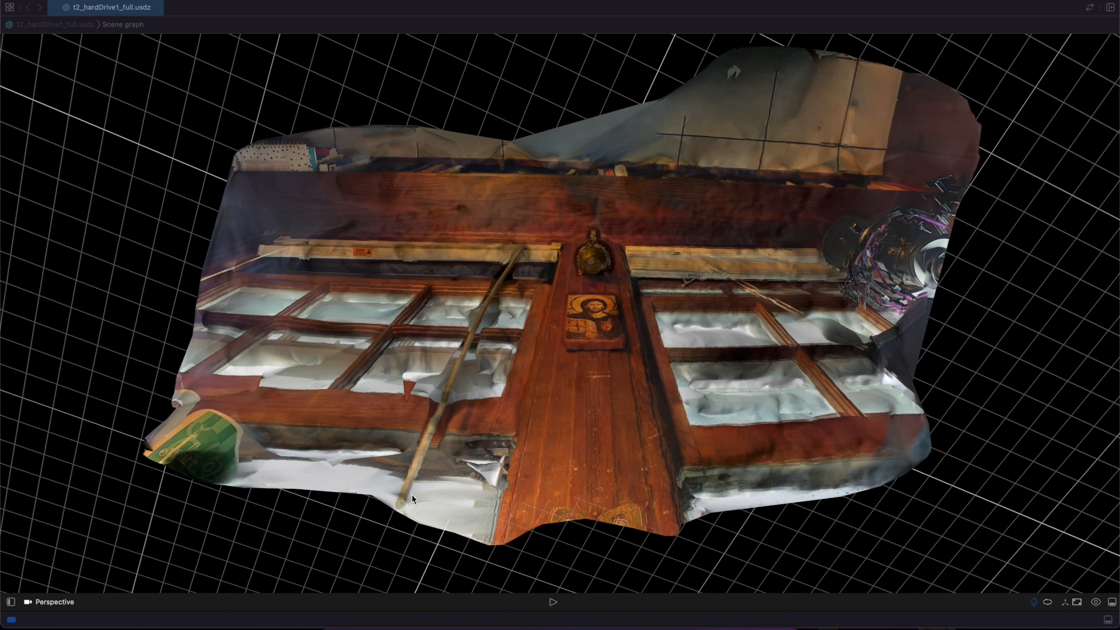
mouse_move(875, 251)
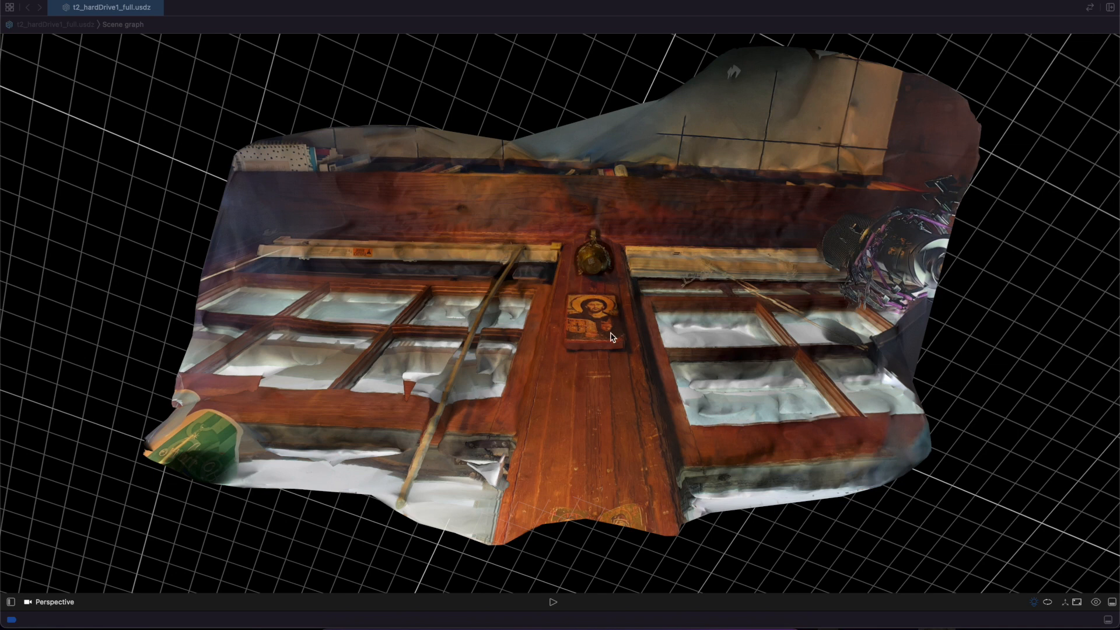
mouse_move(629, 243)
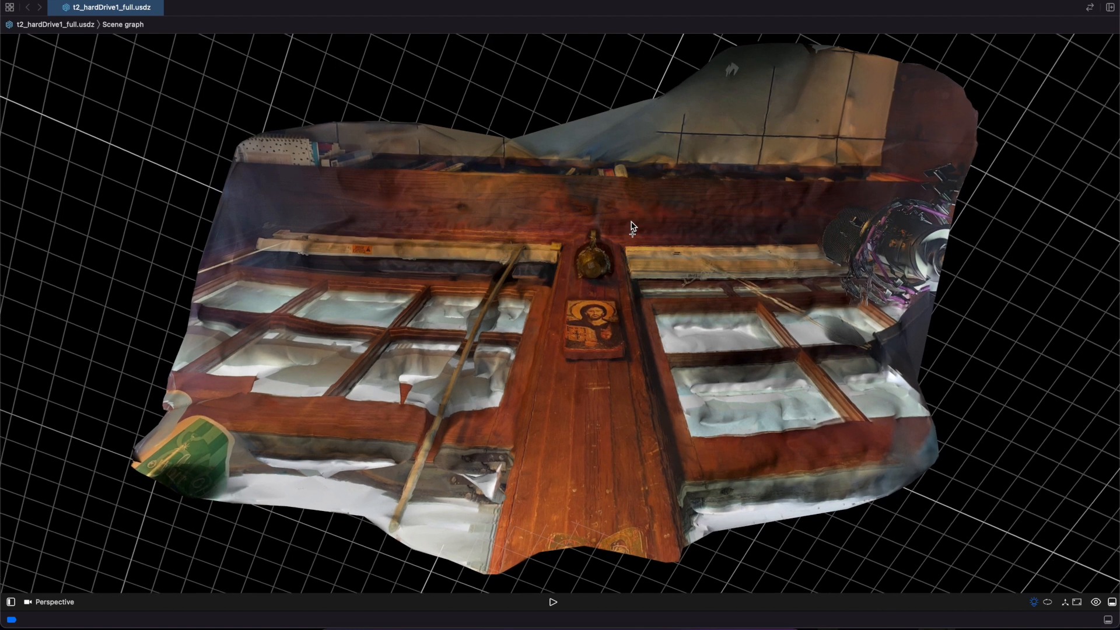
mouse_move(612, 206)
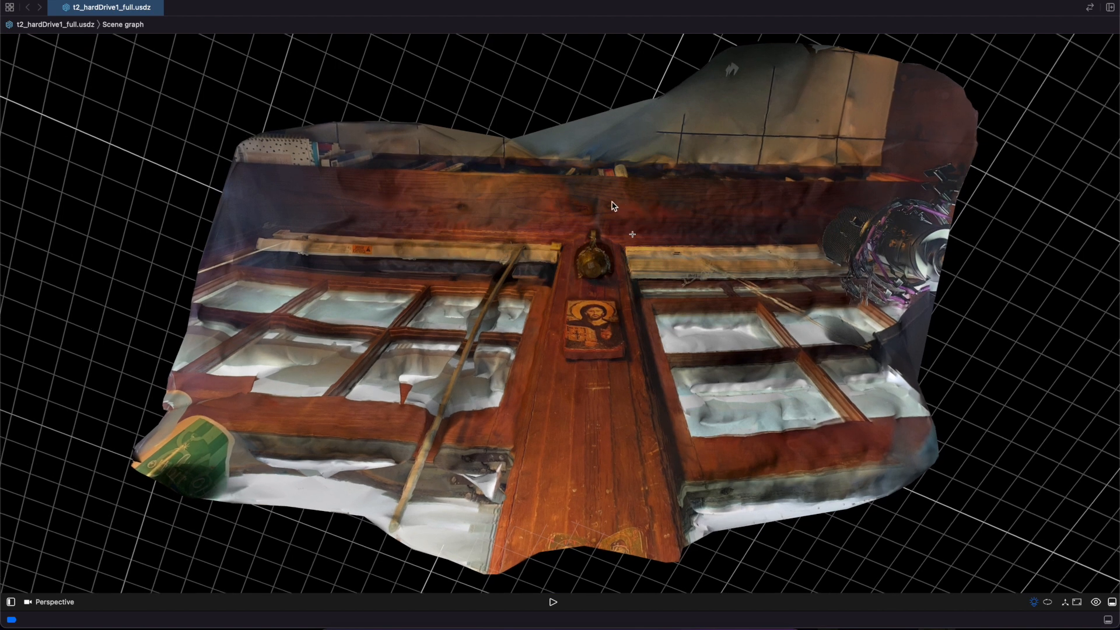
mouse_move(656, 220)
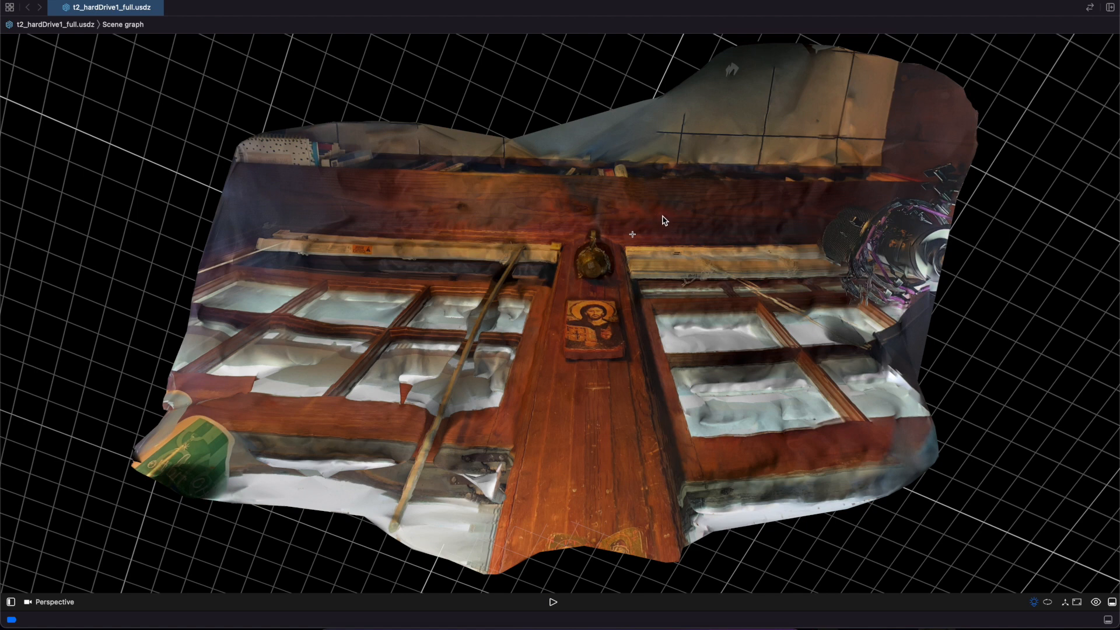
mouse_move(704, 117)
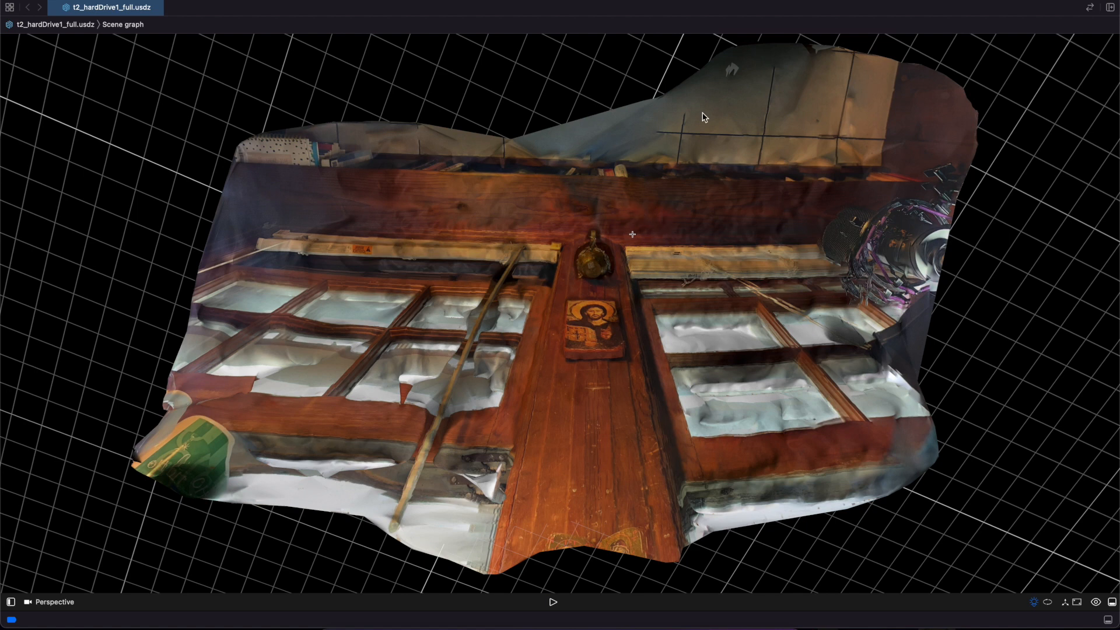
Orbit the hard drive scene to low side angles, viewing the window frames and wooden surface edge-on.
left_click_drag(702, 116, 630, 248)
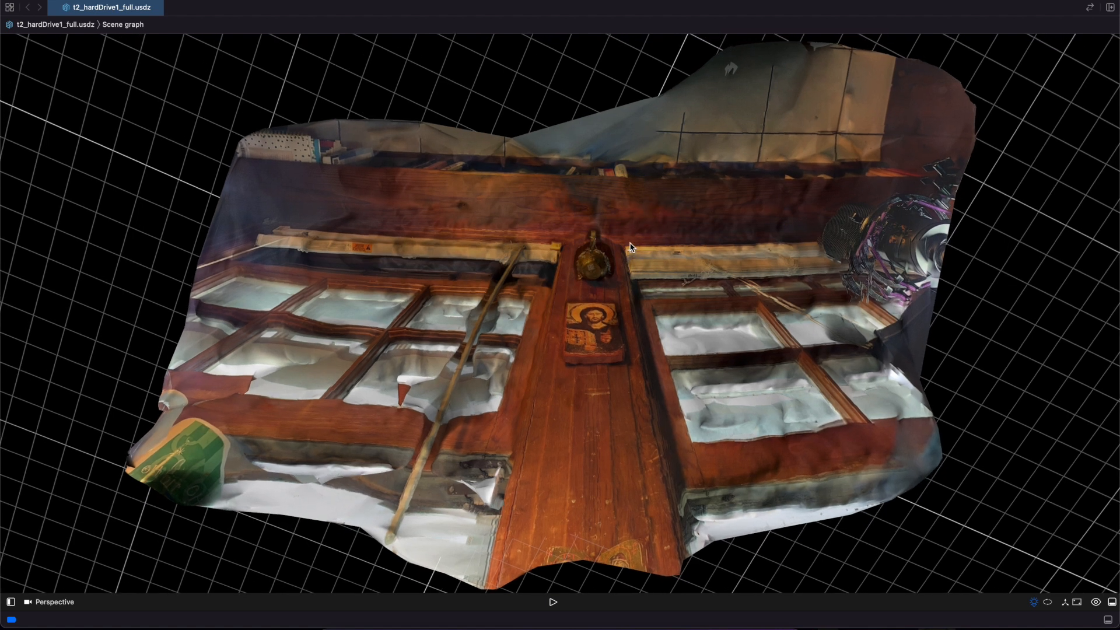
left_click_drag(630, 246, 619, 121)
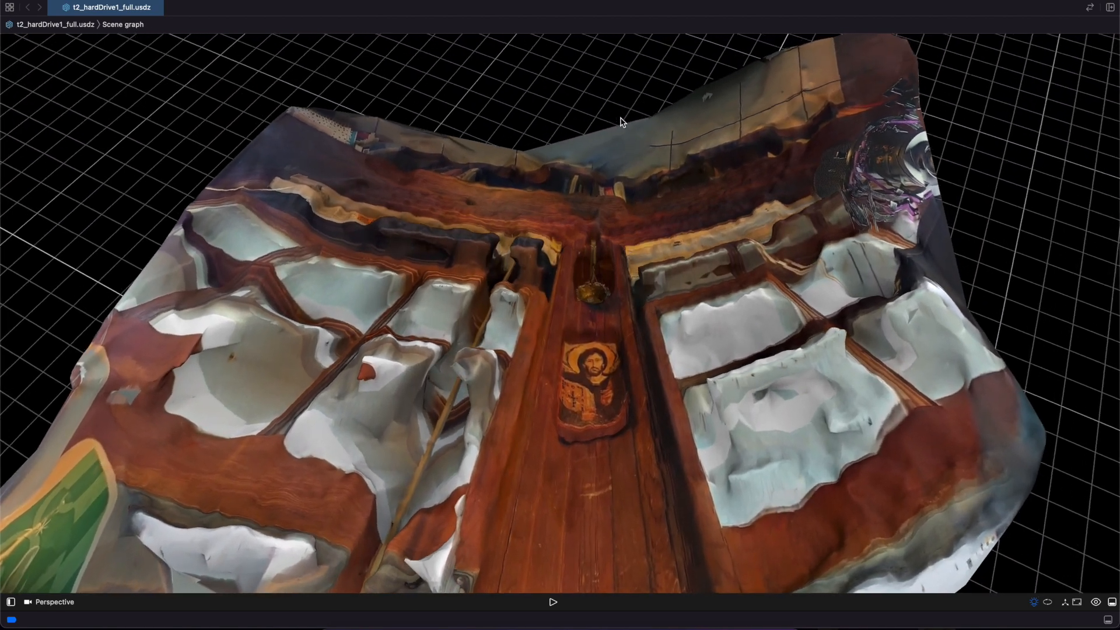
left_click_drag(620, 121, 645, 363)
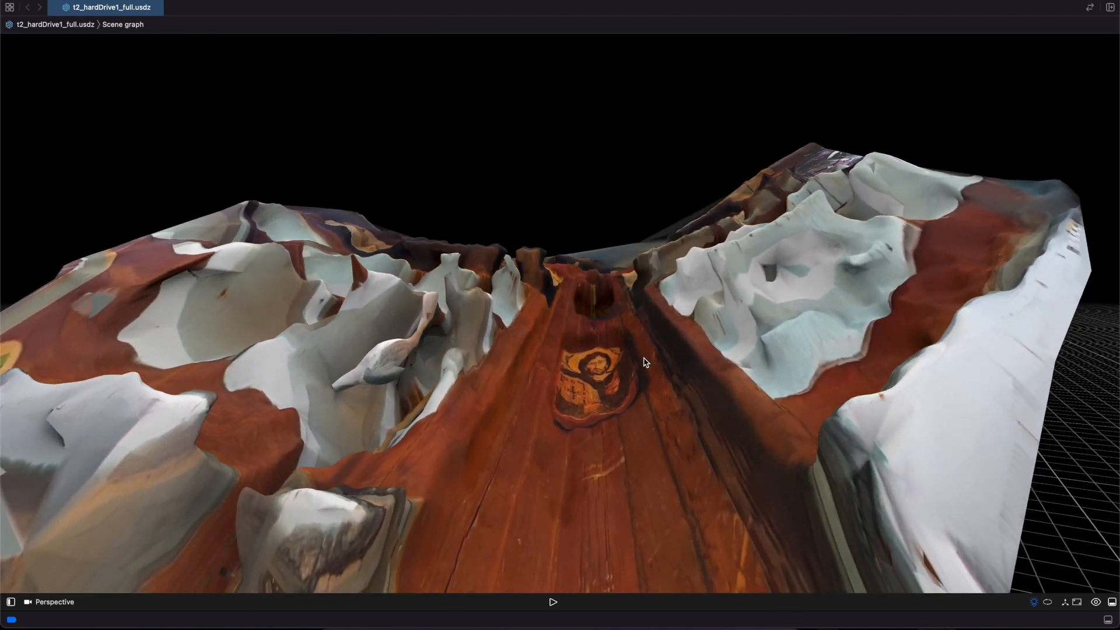
left_click_drag(643, 361, 432, 385)
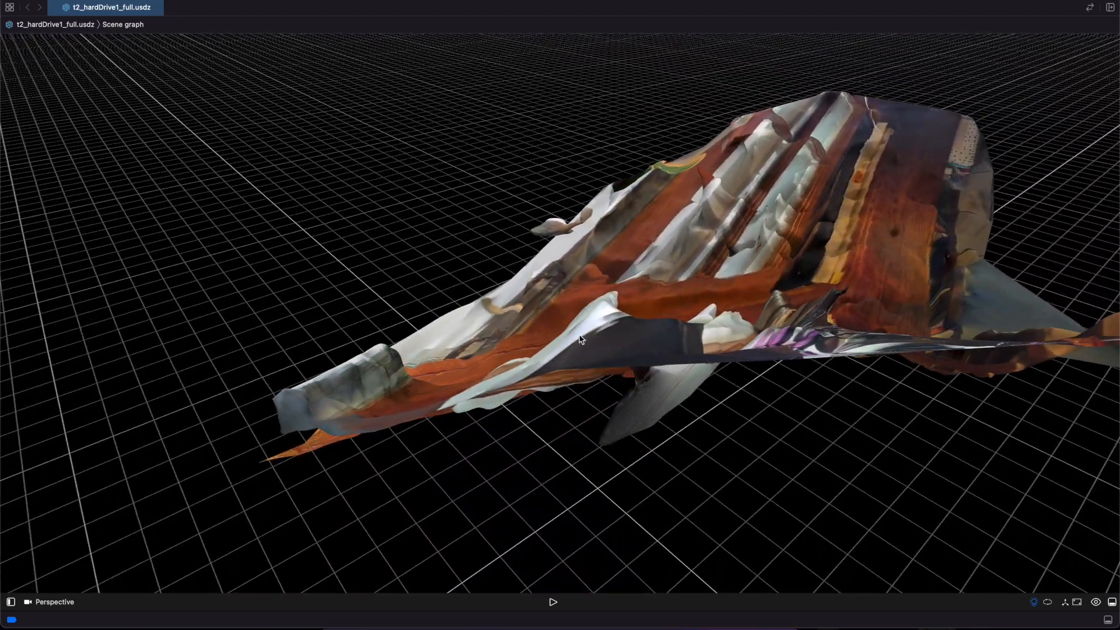
left_click_drag(579, 340, 703, 421)
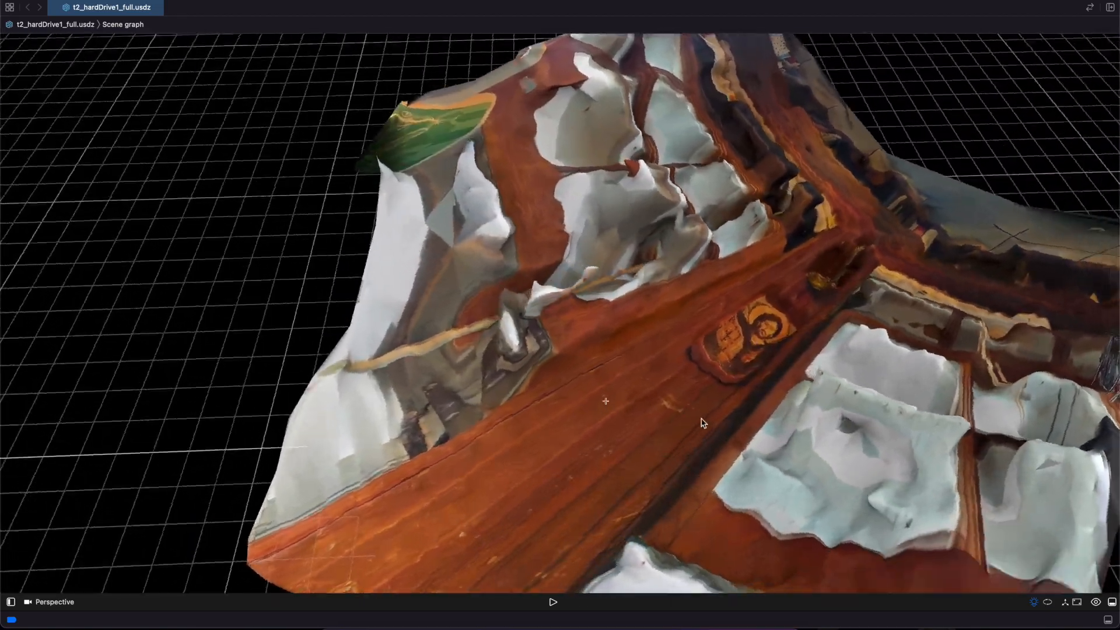
left_click_drag(704, 421, 182, 357)
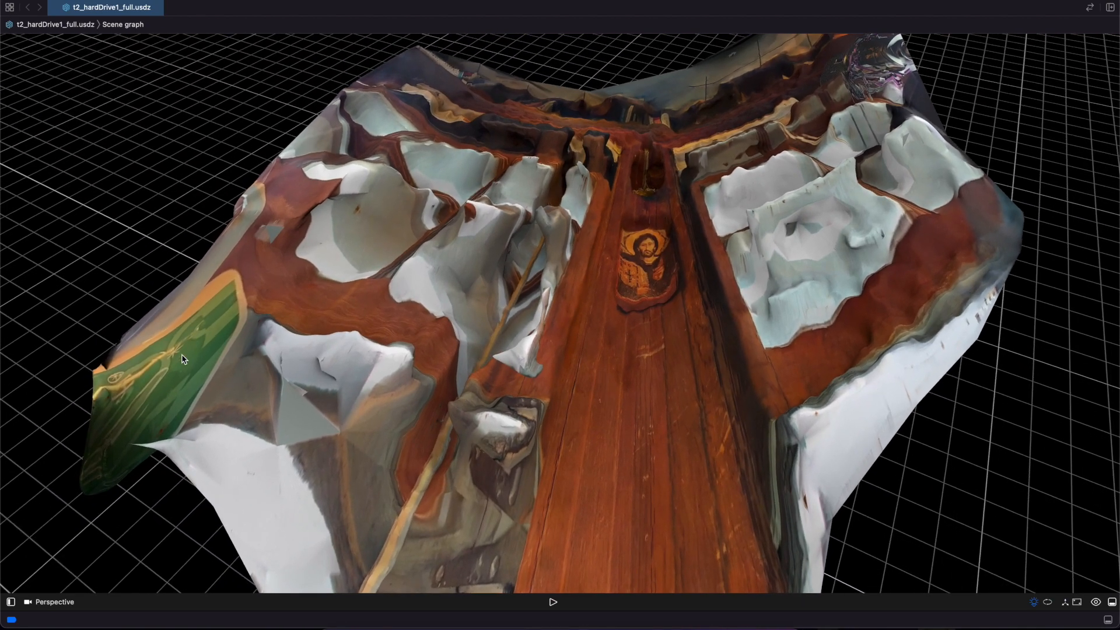
Orbit beneath the scene to inspect the reconstructed surface's underside and thin edge.
left_click_drag(182, 359, 625, 397)
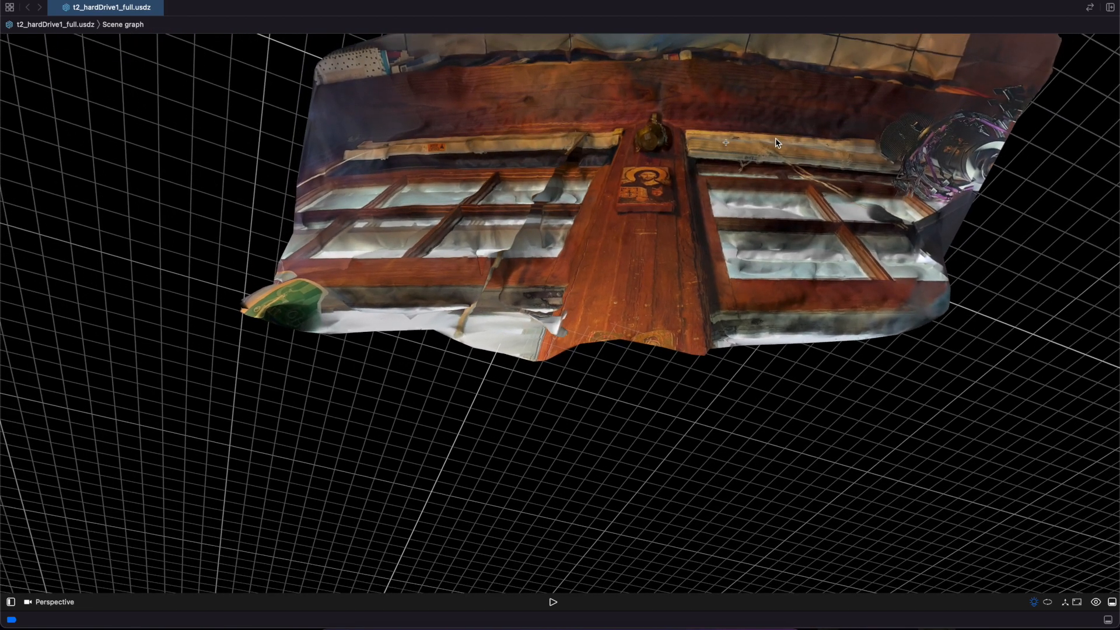
left_click_drag(777, 143, 719, 212)
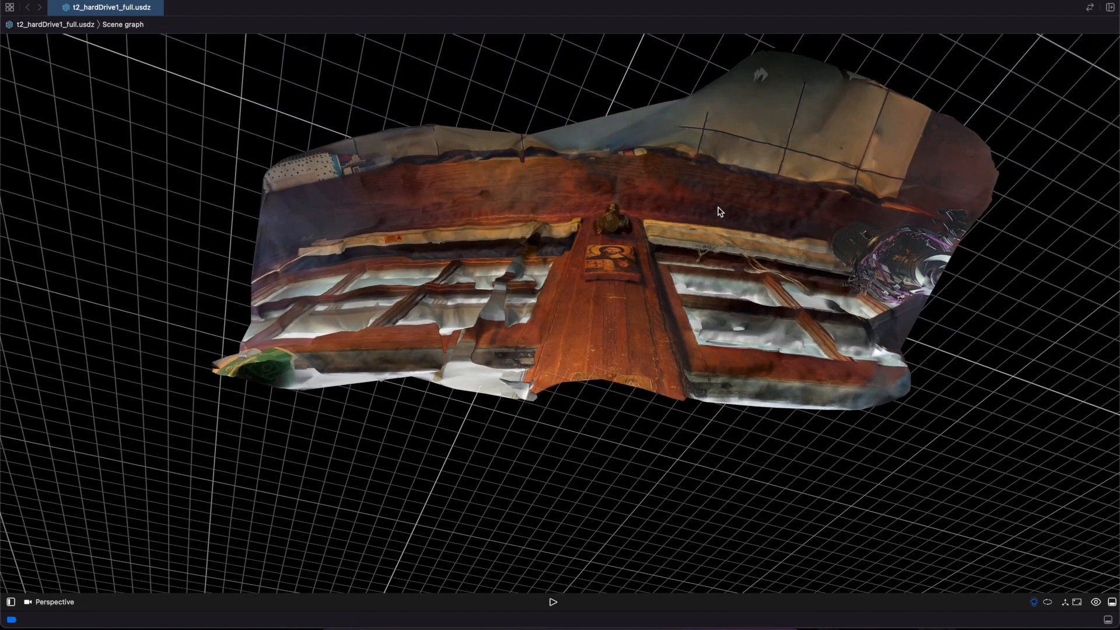
left_click_drag(719, 211, 601, 392)
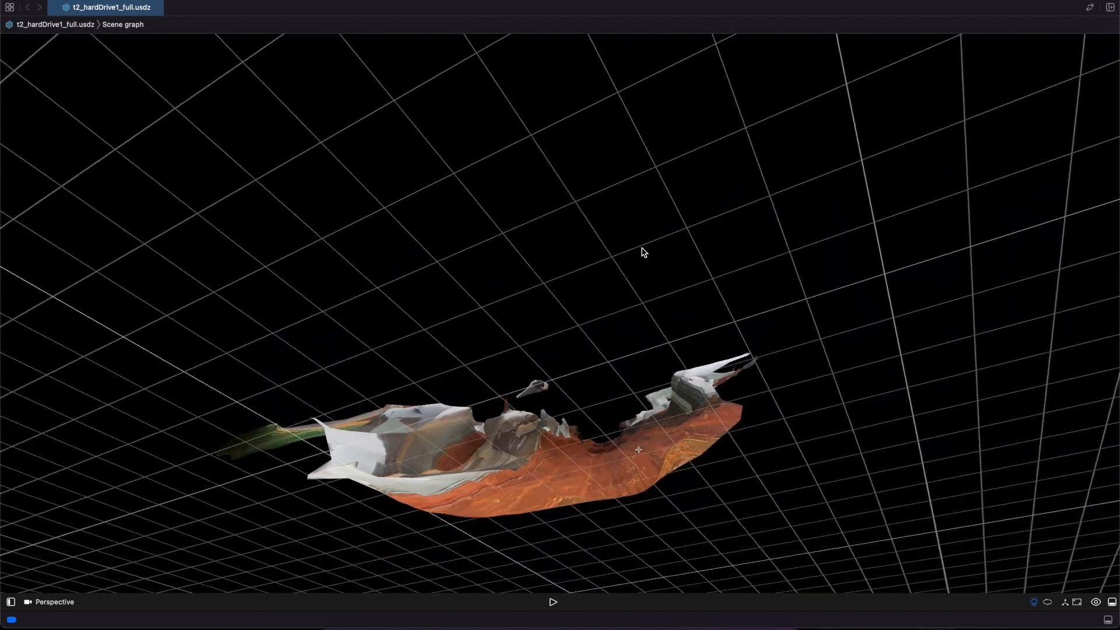
left_click_drag(641, 252, 602, 460)
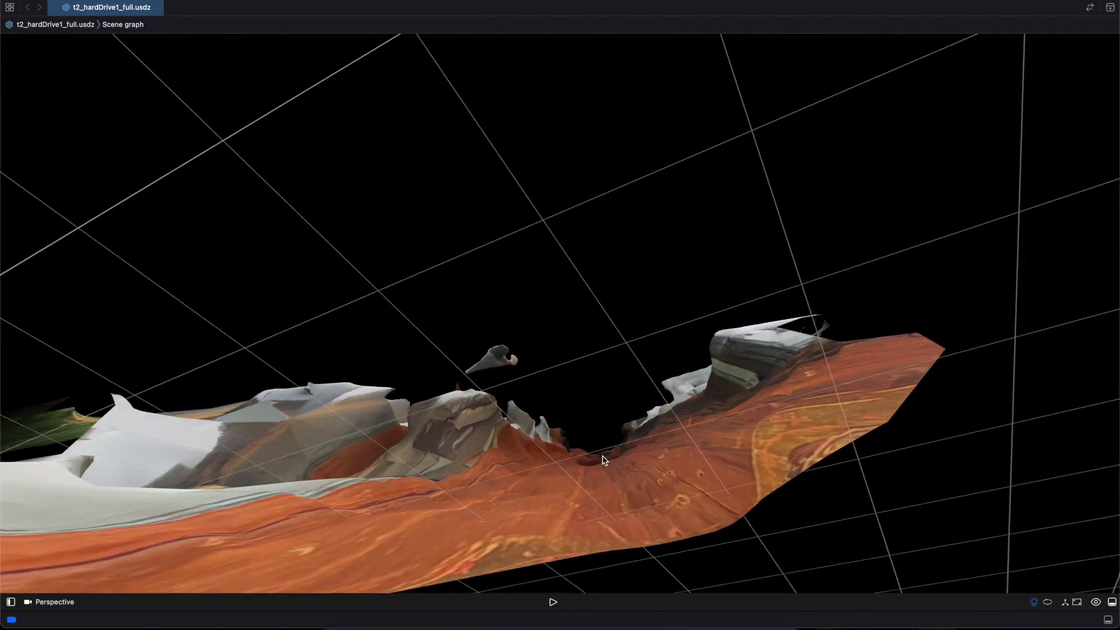
left_click_drag(602, 460, 605, 375)
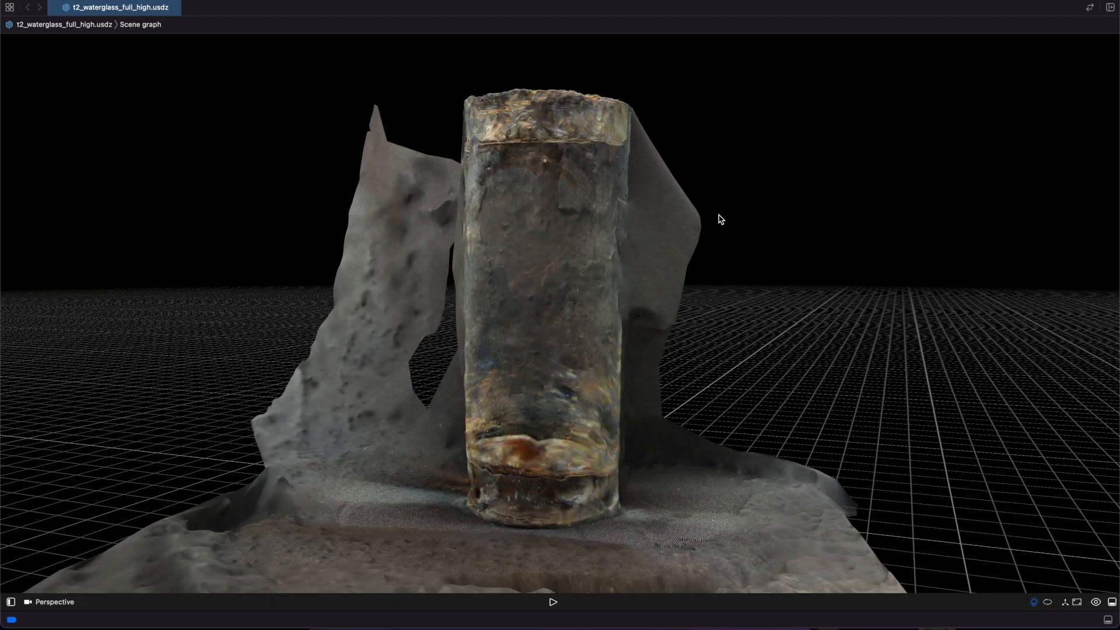
Orbit around the water glass and tilt down onto its rippled open top and rim.
left_click_drag(719, 220, 547, 248)
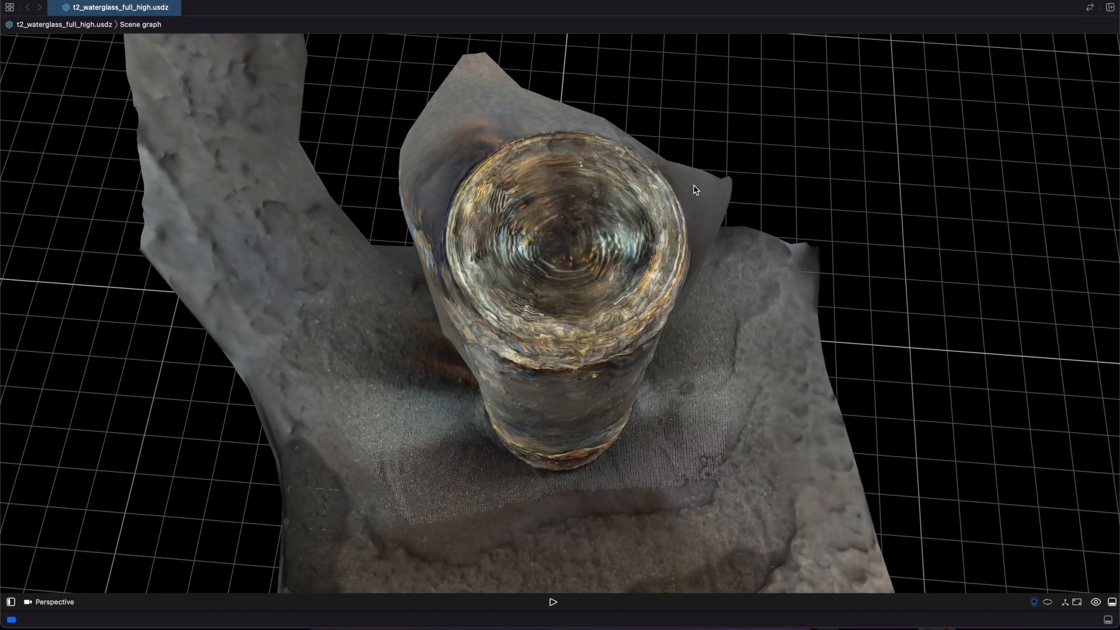
left_click_drag(693, 189, 577, 123)
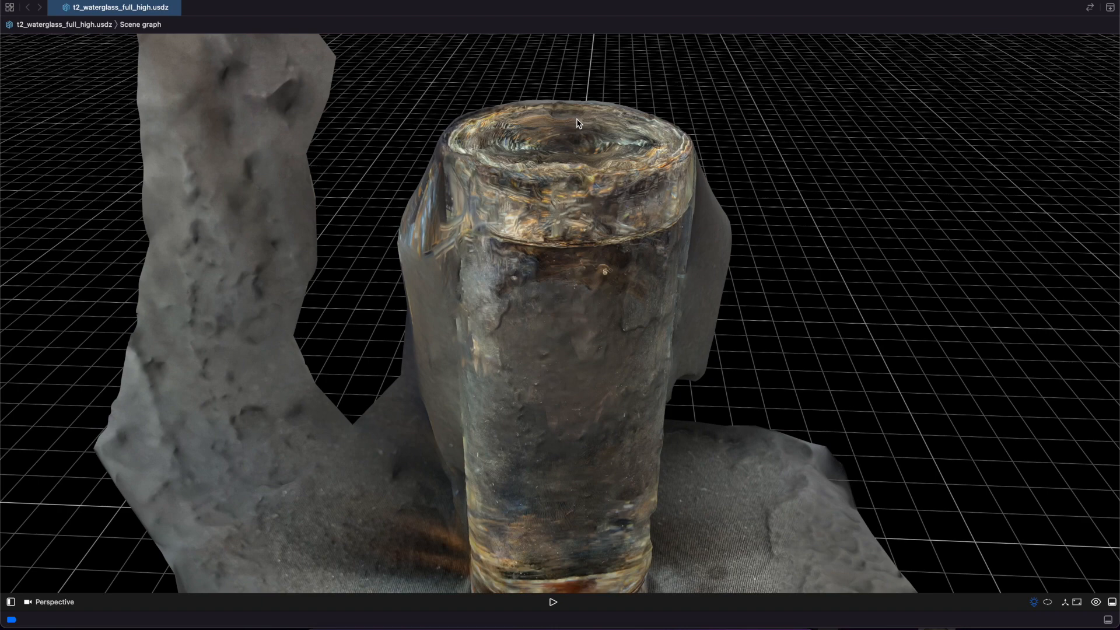